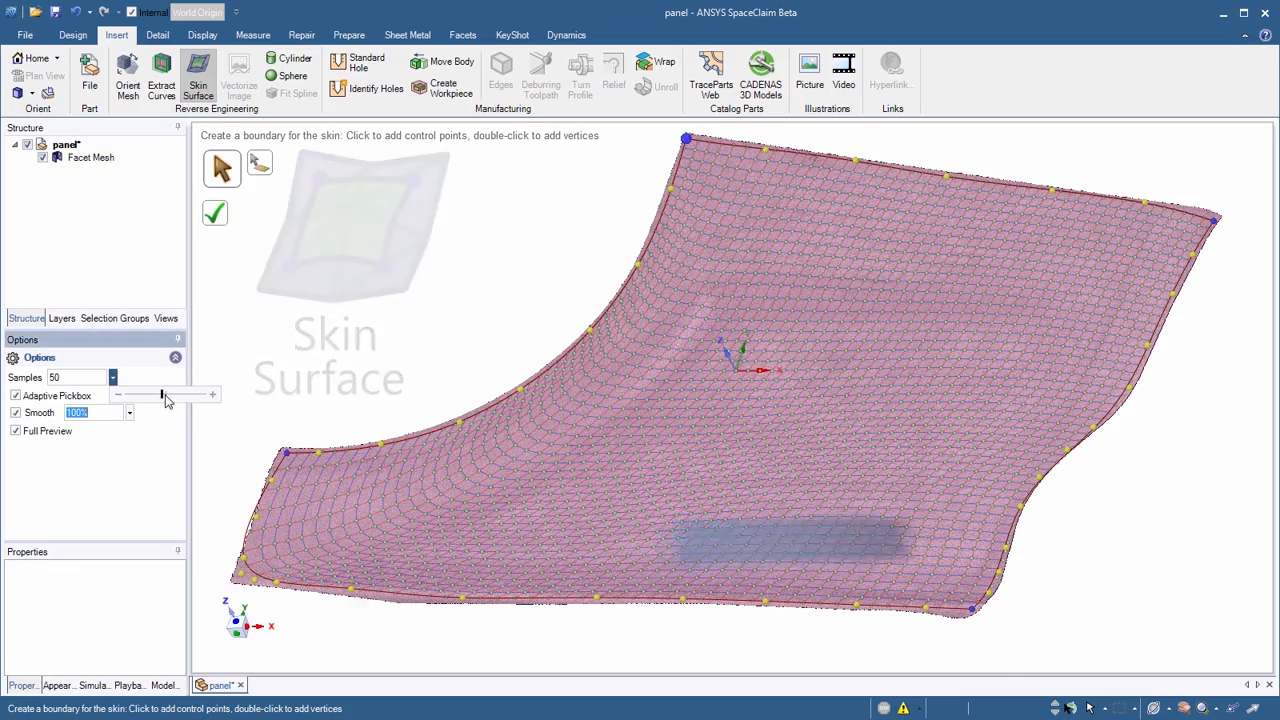
Step: Tune the fitting sample count and complete the skin surface over the curved panel facets
drag(164, 394, 160, 394)
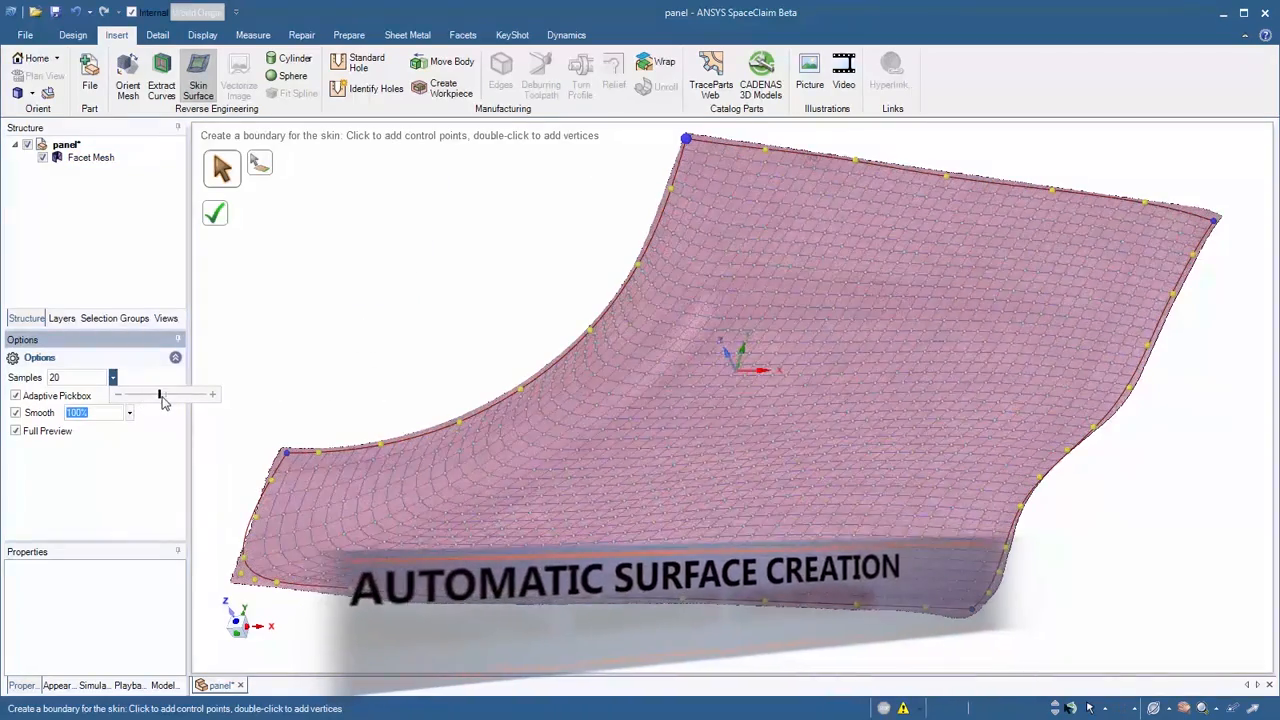
drag(160, 394, 190, 394)
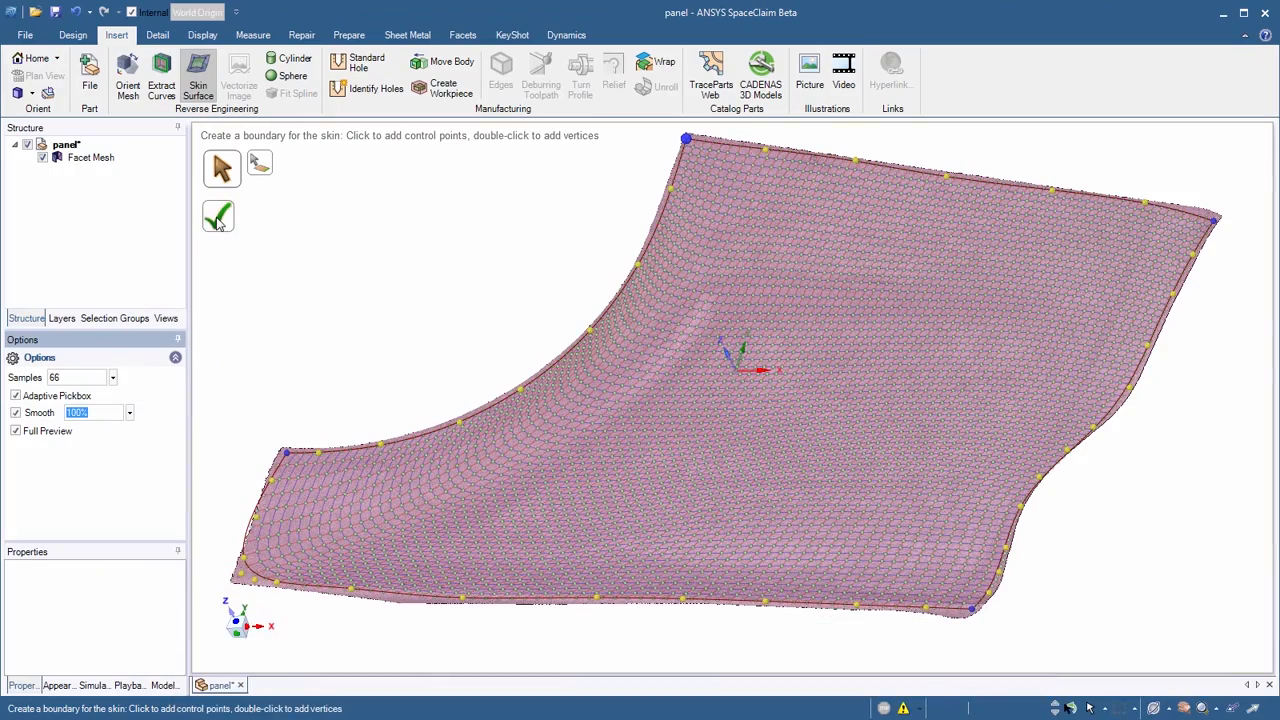
click(218, 216)
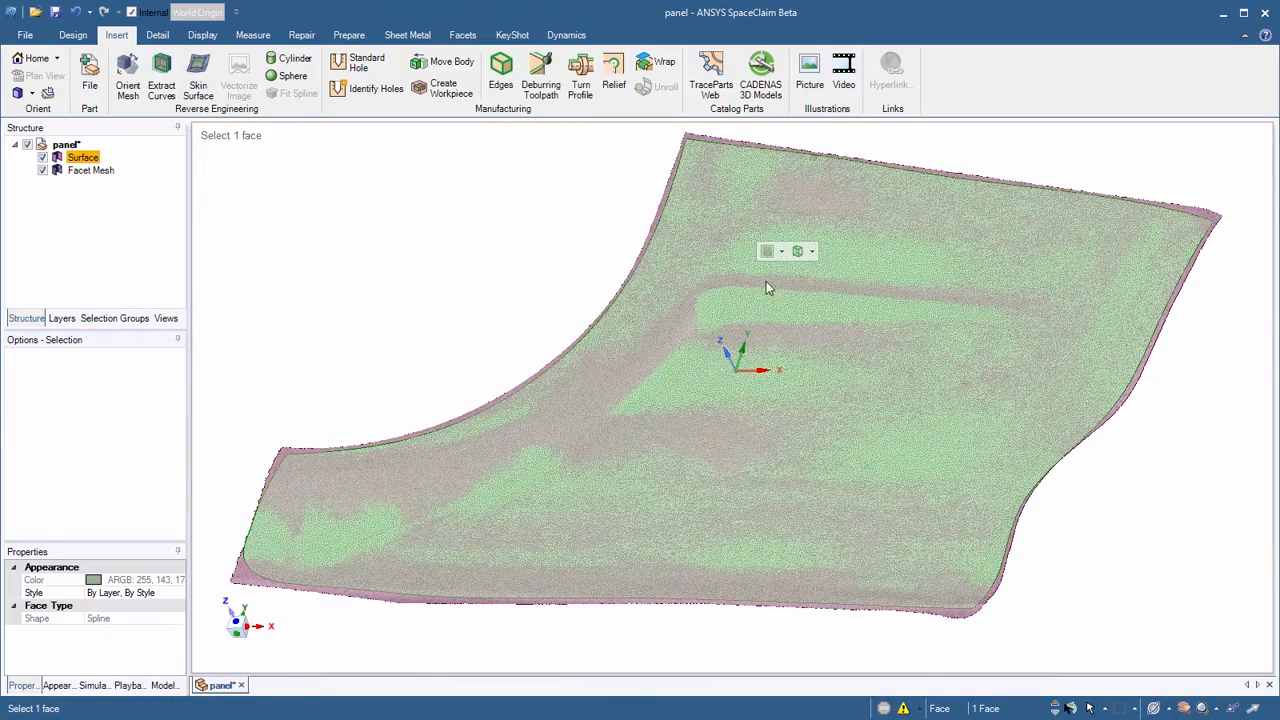
click(198, 84)
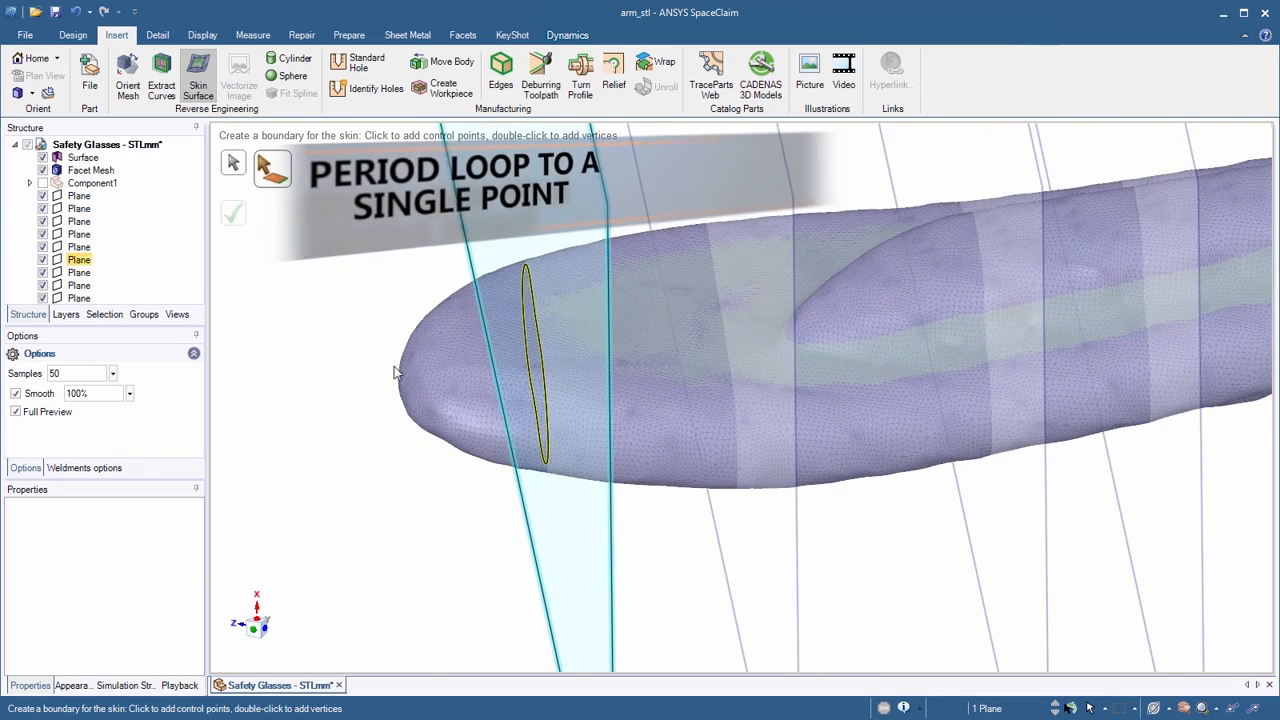
Step: Close the skin boundary to a single point at the arm's rounded tip
click(232, 216)
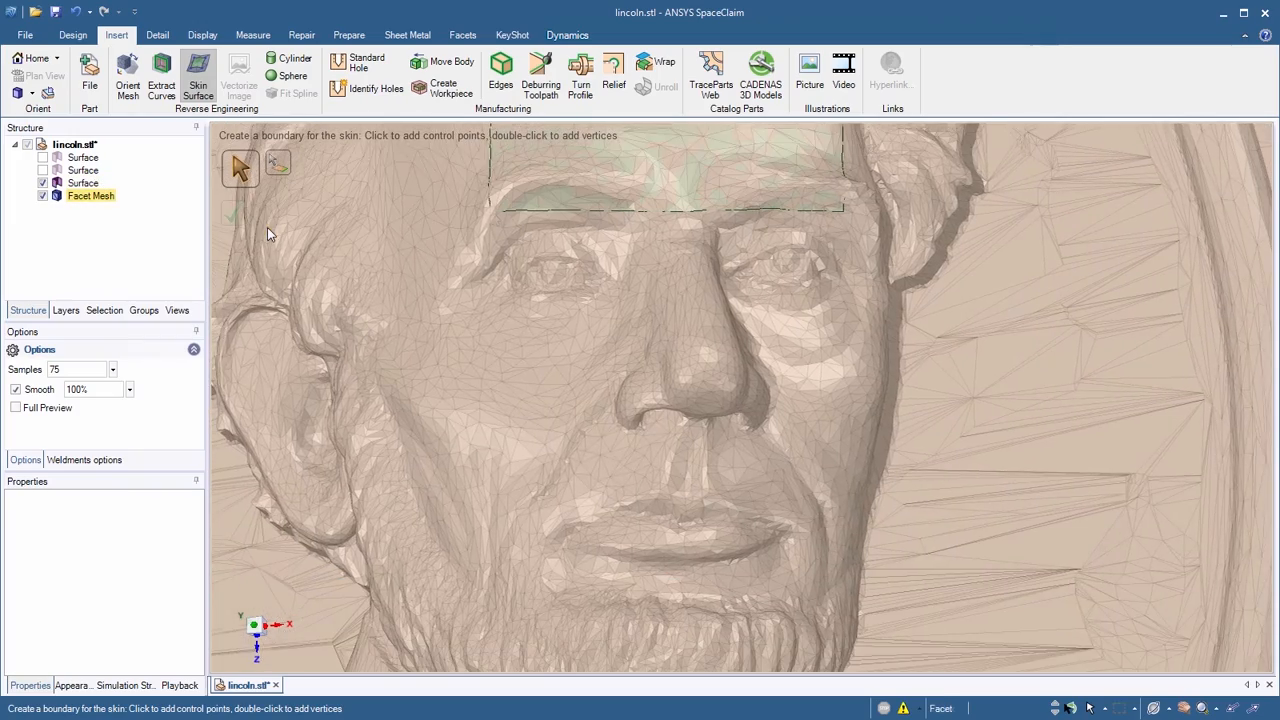
Step: Complete the skin patch over Lincoln's face and begin another patch on the relief
click(844, 208)
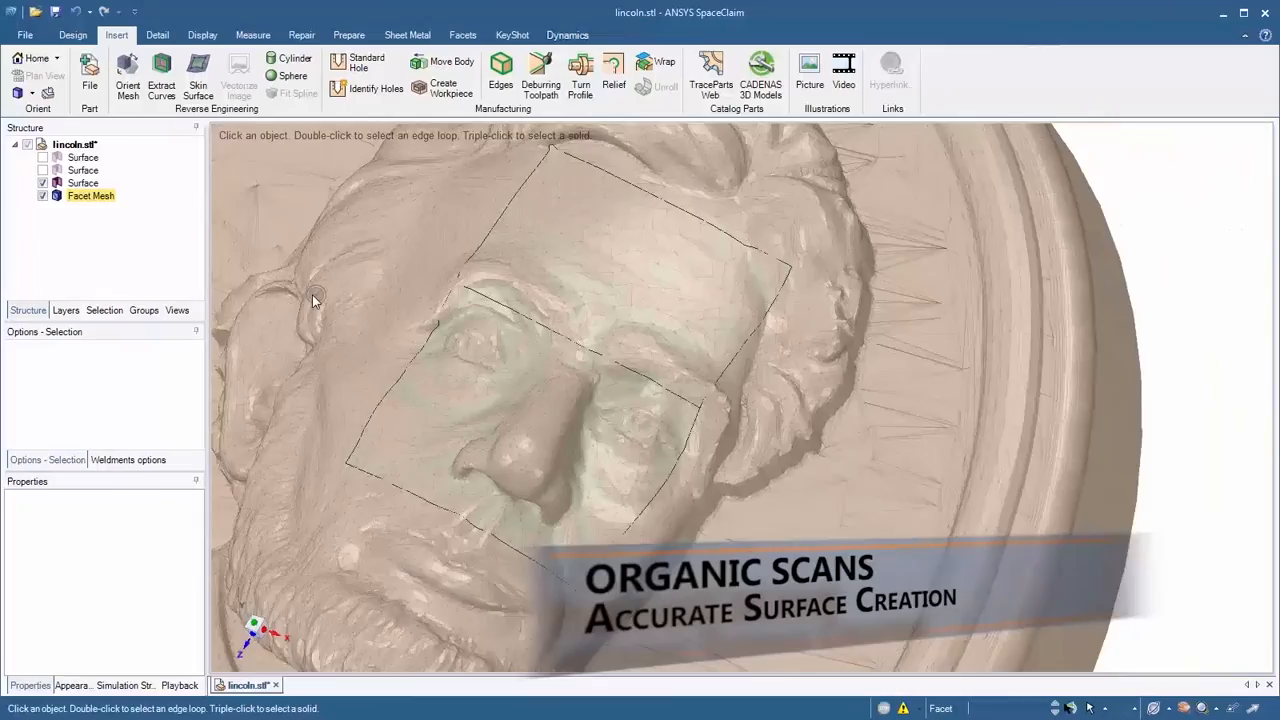
click(198, 88)
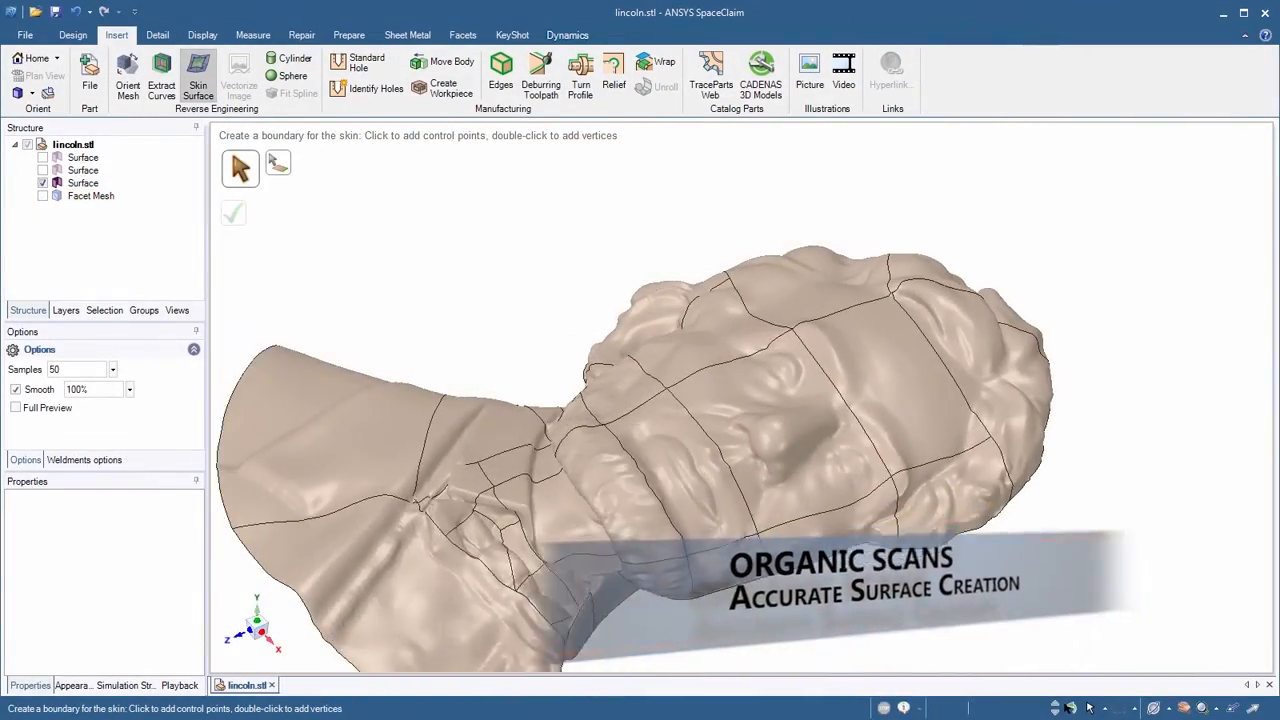